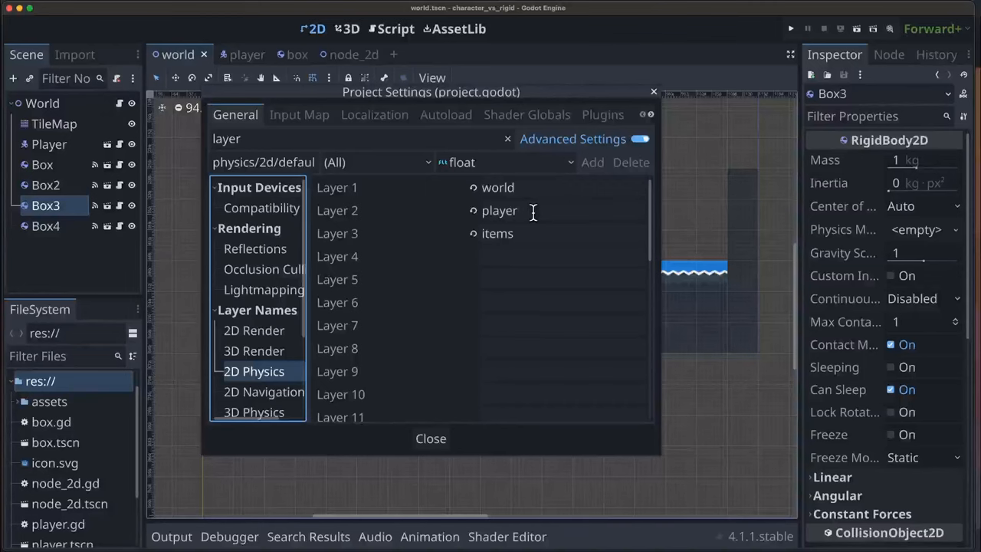
mouse_move(404, 490)
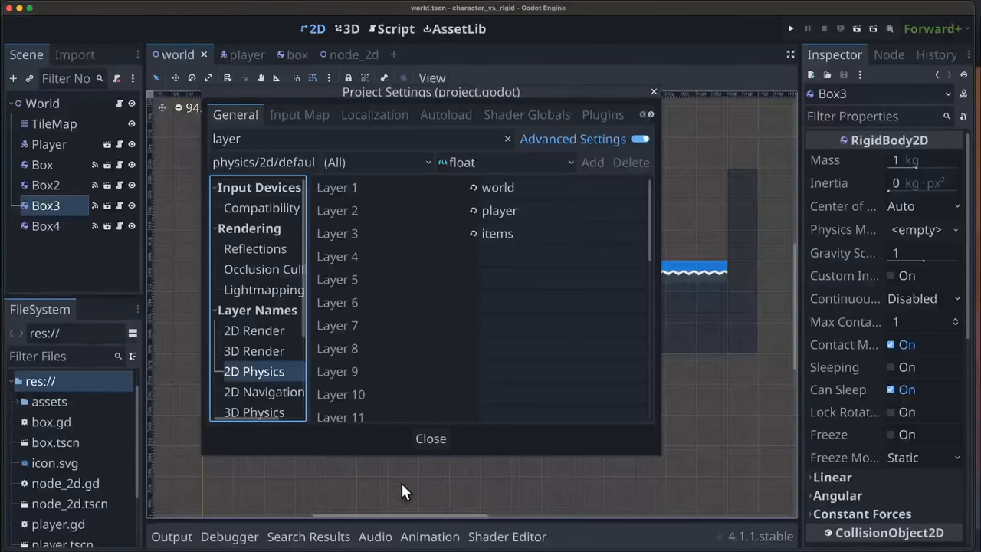
Close Project Settings with 2D physics layers named world, player and items
click(431, 439)
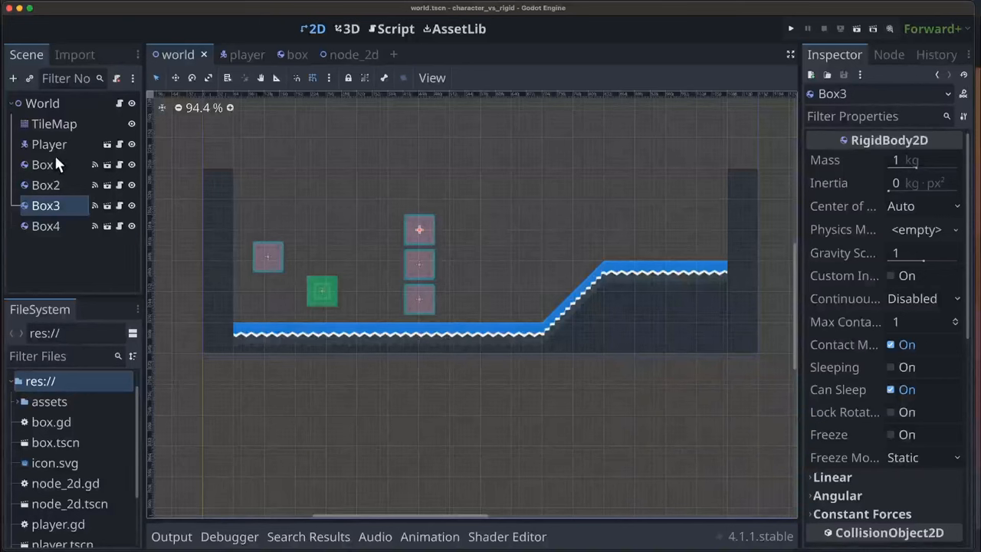
click(49, 144)
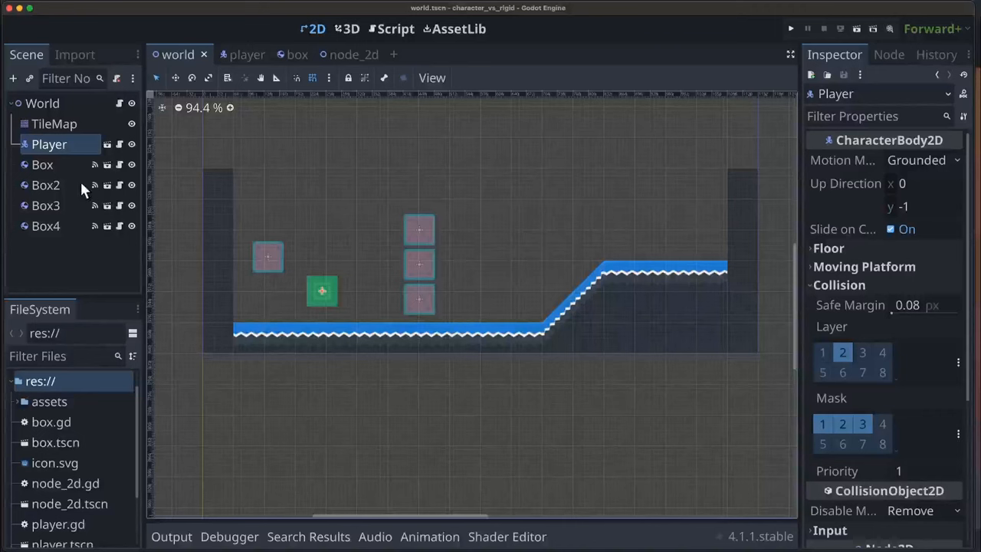
click(43, 164)
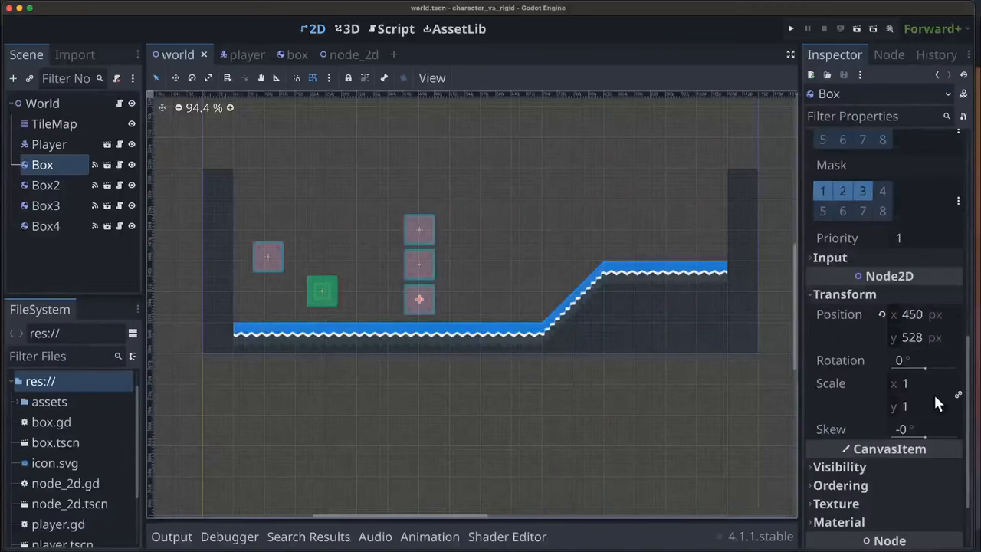
scroll(up, 3)
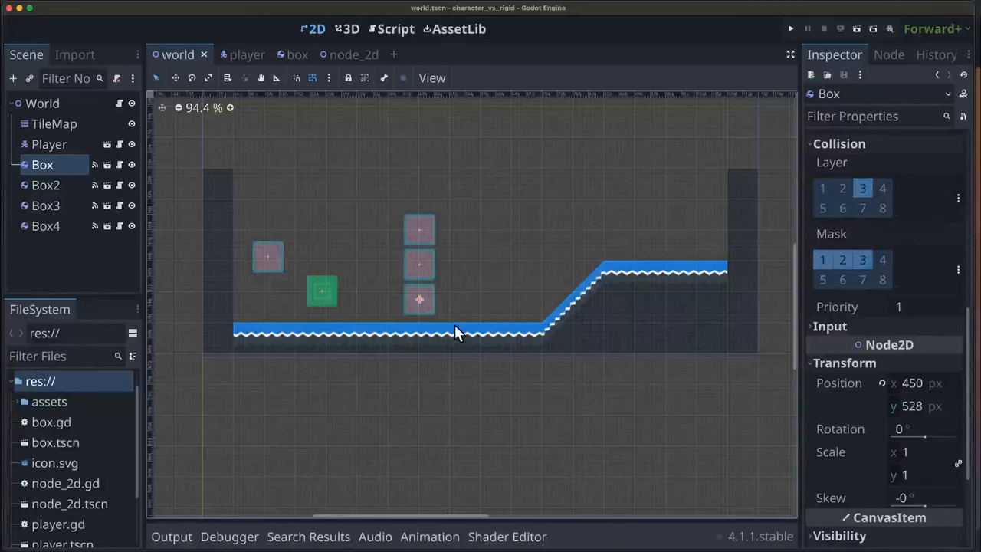
mouse_move(469, 352)
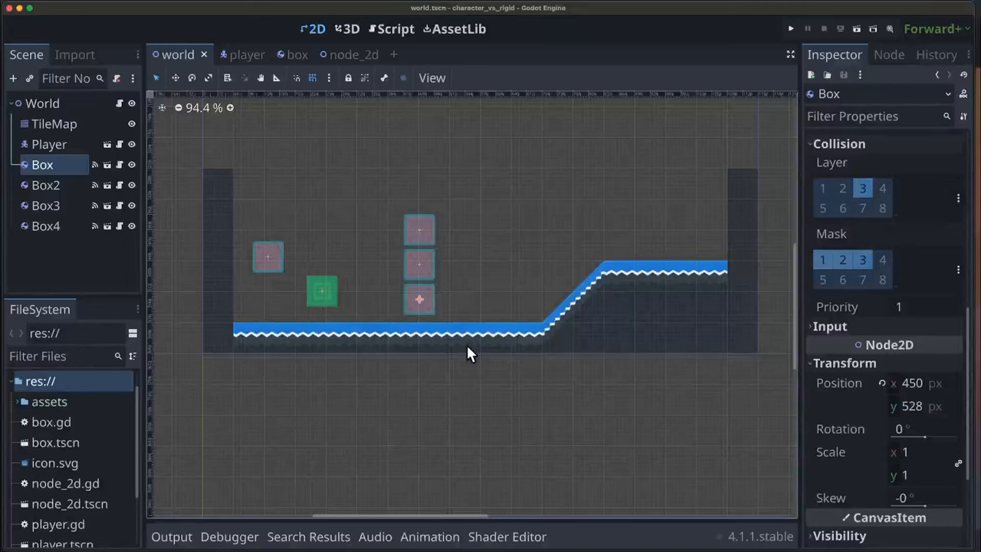
click(49, 144)
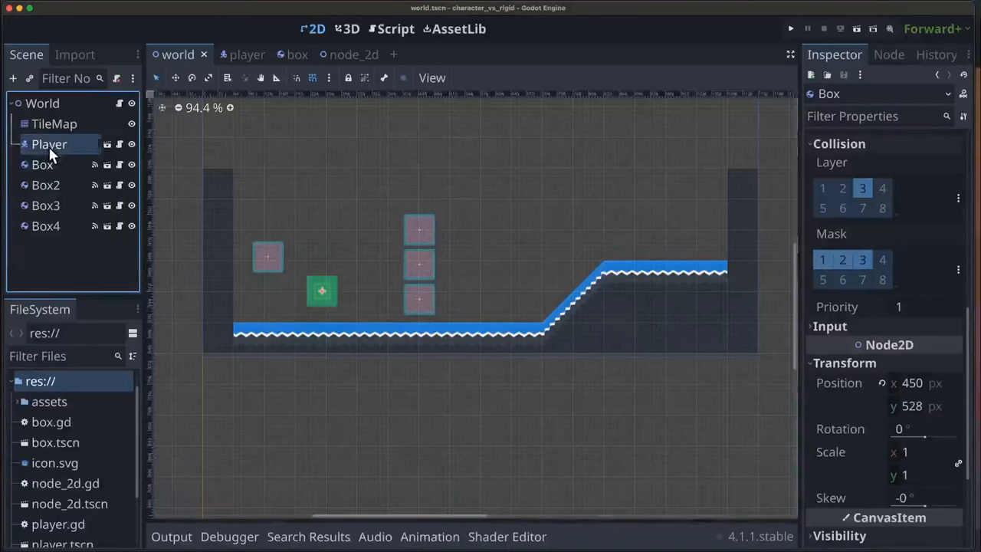
Untick bit 2 (player) in the Box's collision mask after checking the Player's settings
click(49, 145)
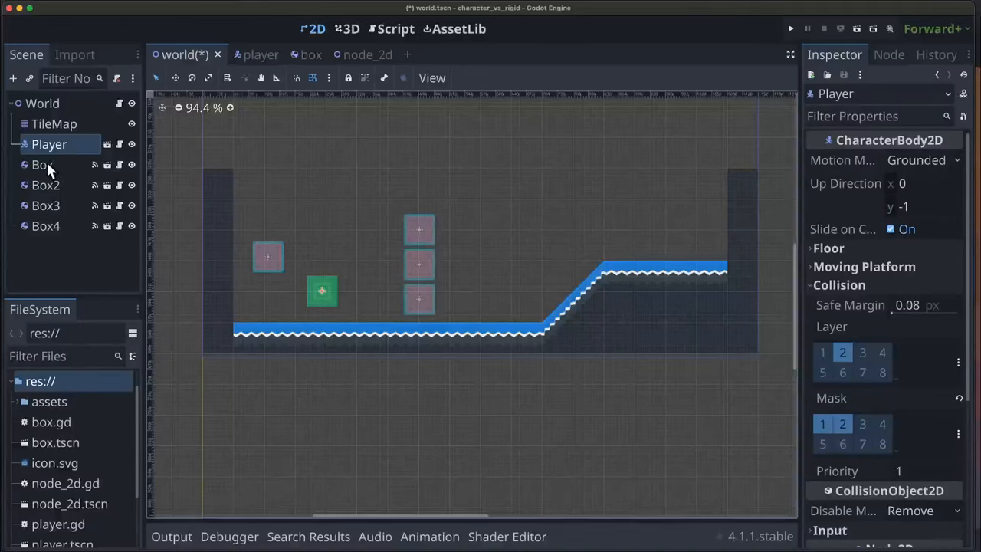
click(43, 164)
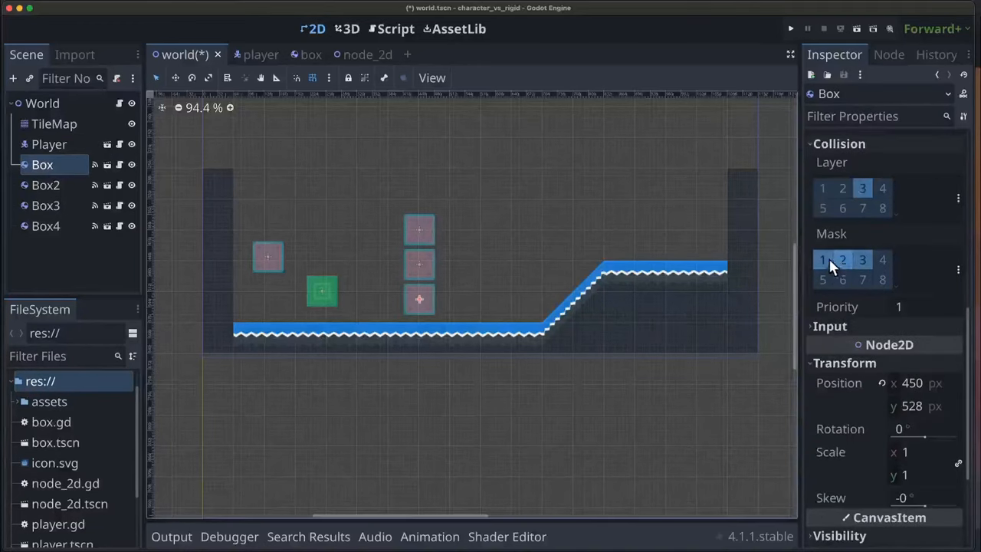
click(821, 261)
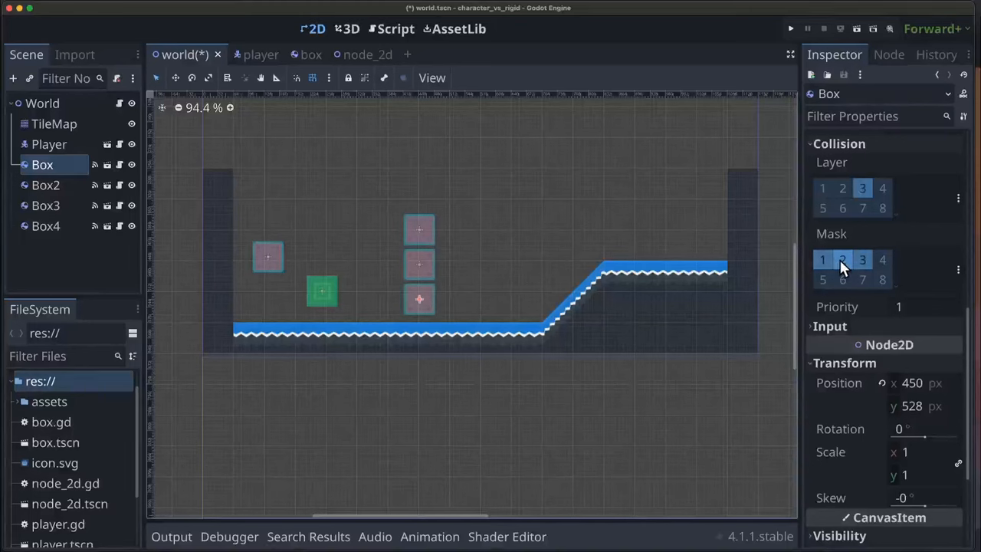
click(843, 259)
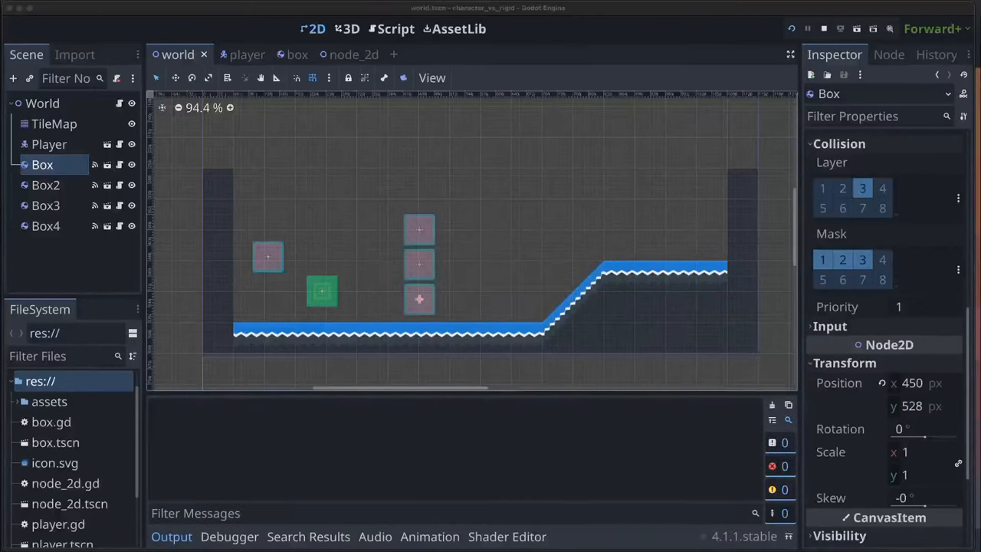
click(791, 27)
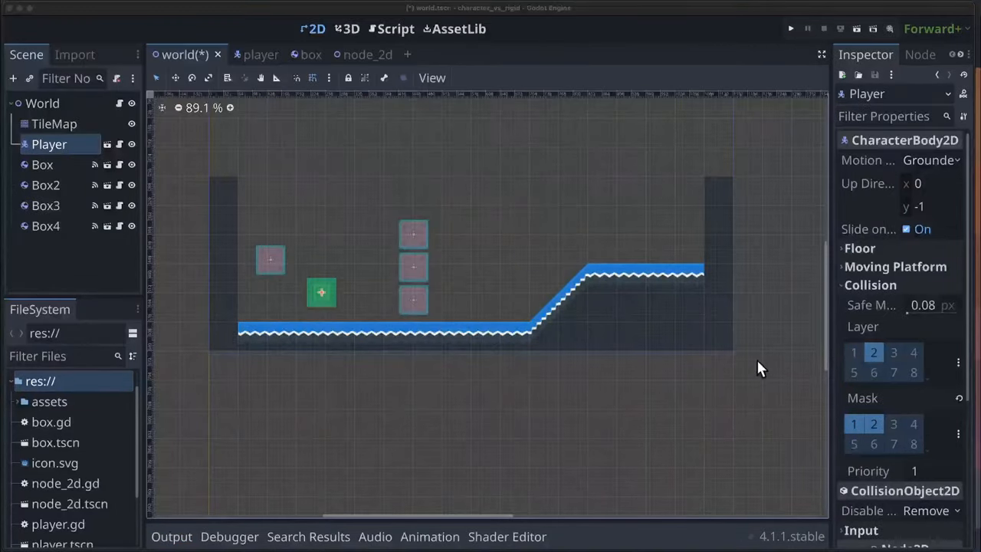
click(894, 423)
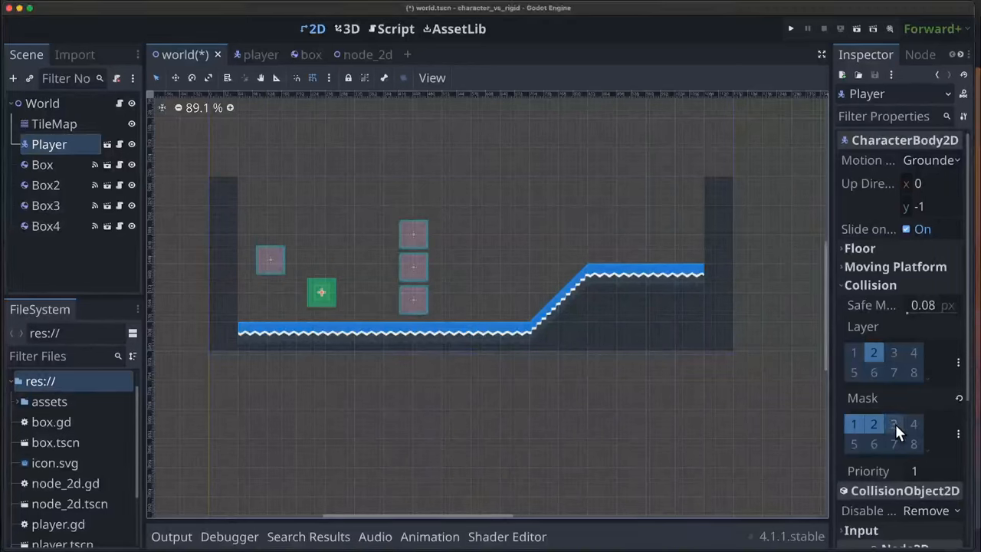
click(874, 423)
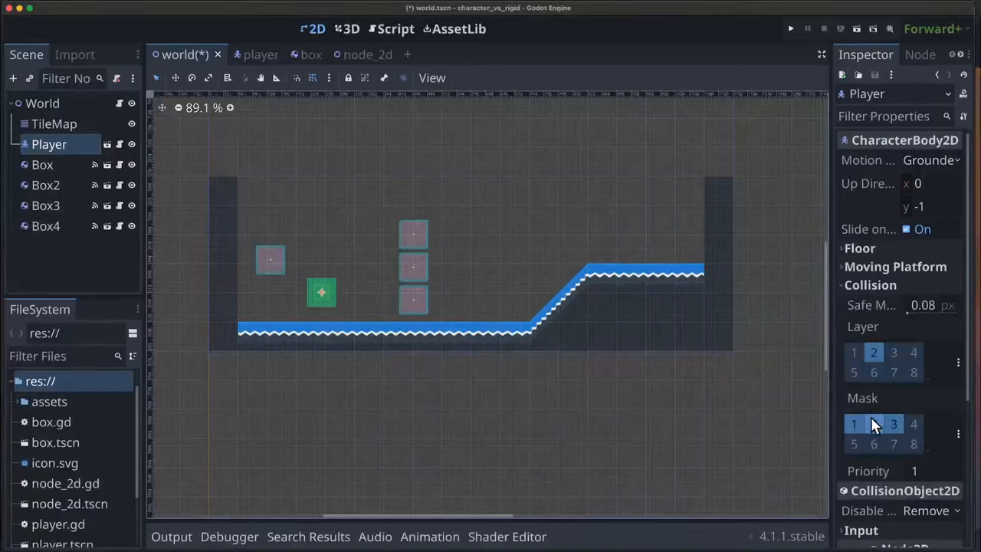
click(874, 423)
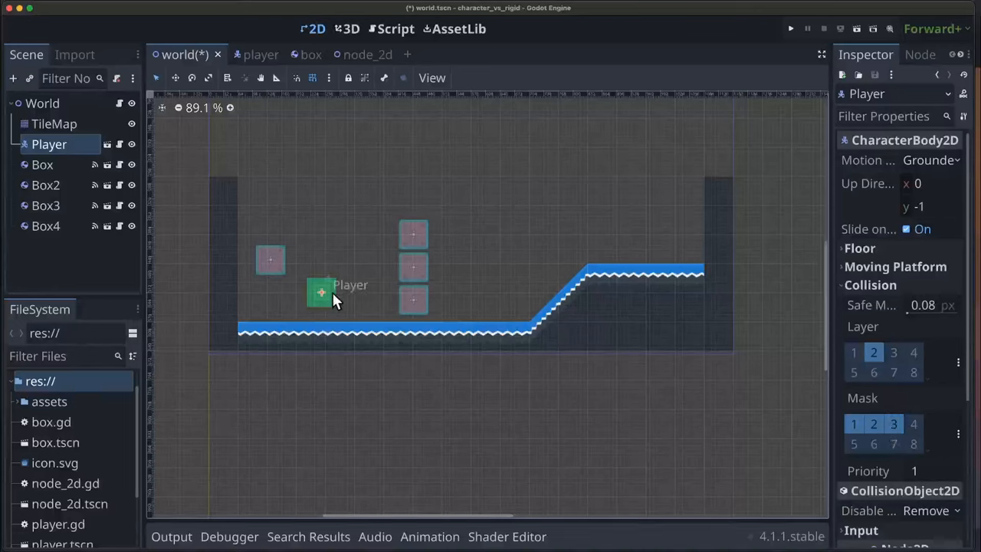
mouse_move(322, 299)
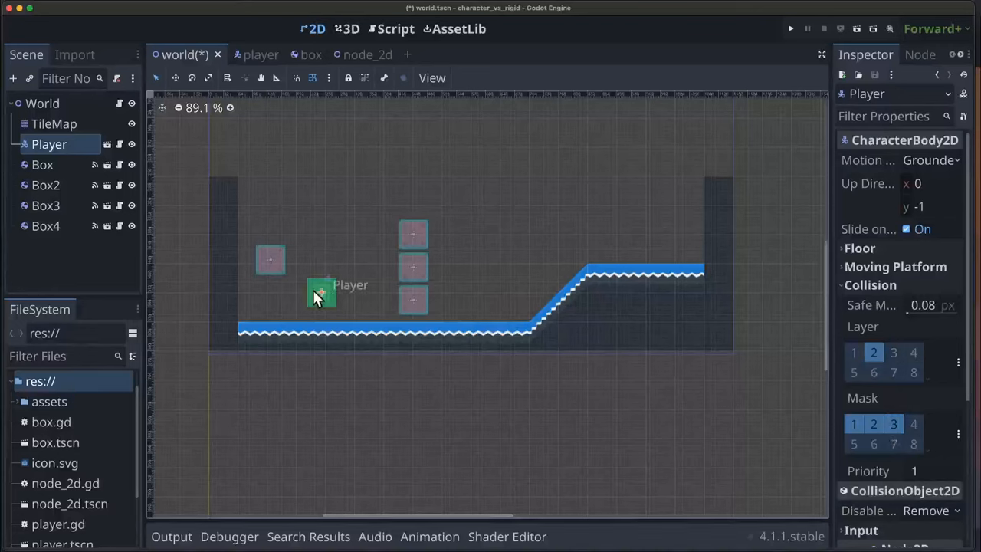
mouse_move(352, 288)
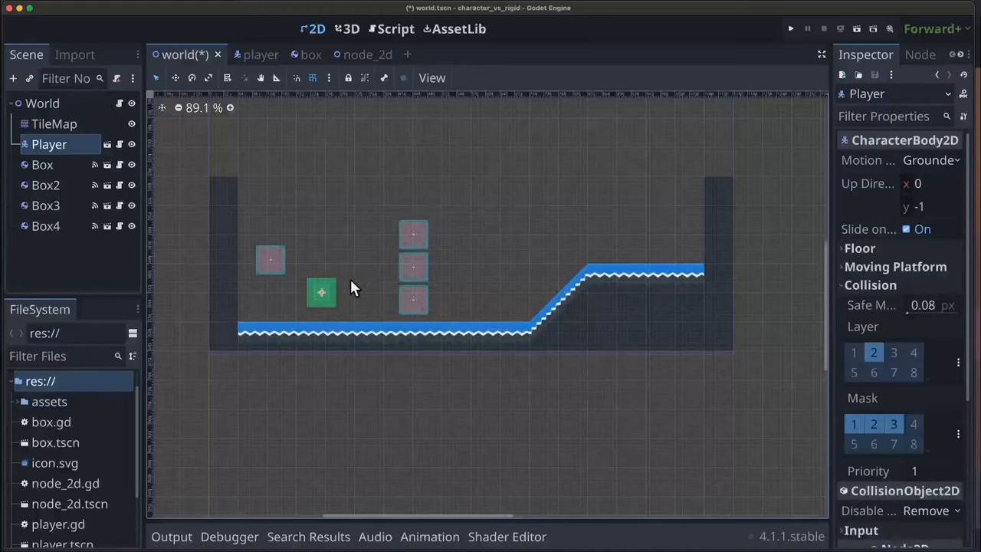
mouse_move(387, 310)
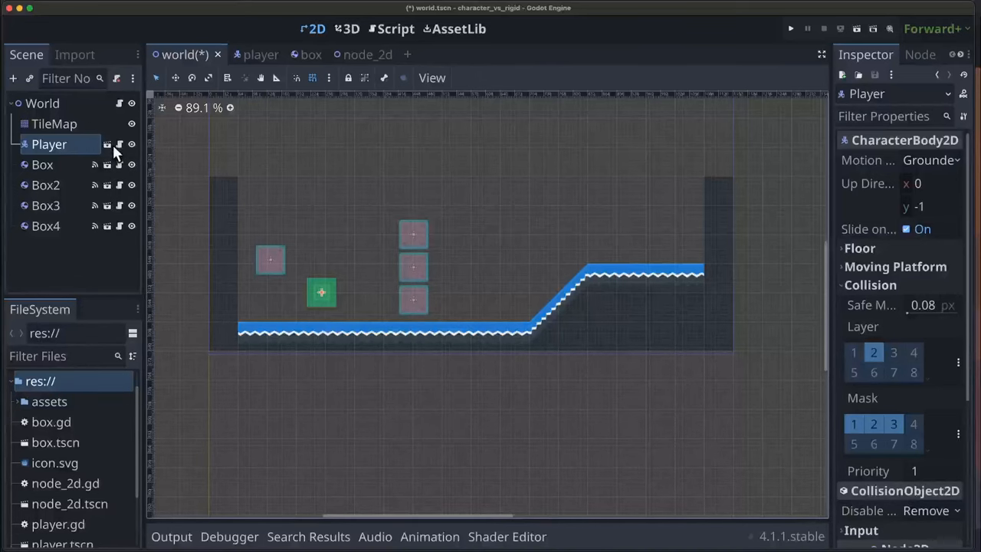
click(395, 27)
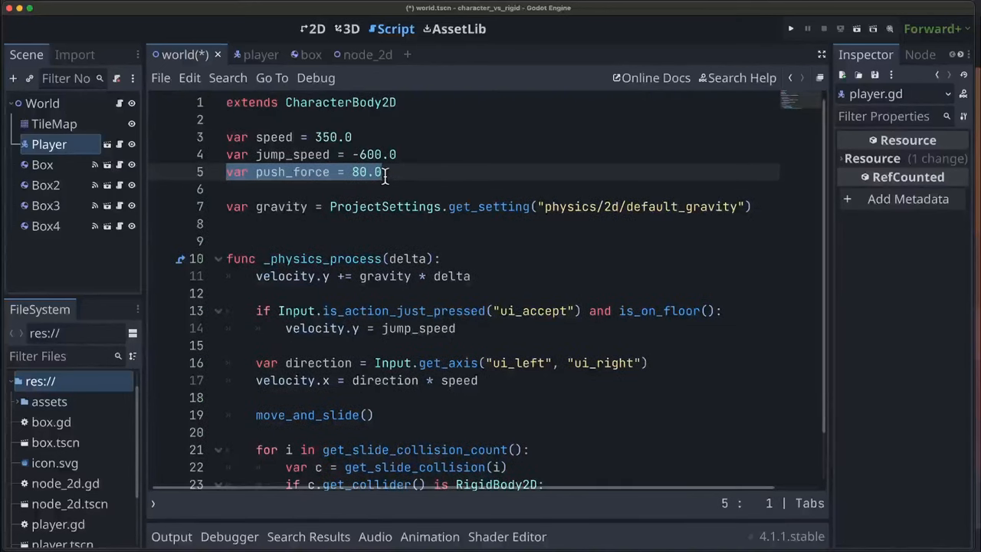
mouse_move(466, 228)
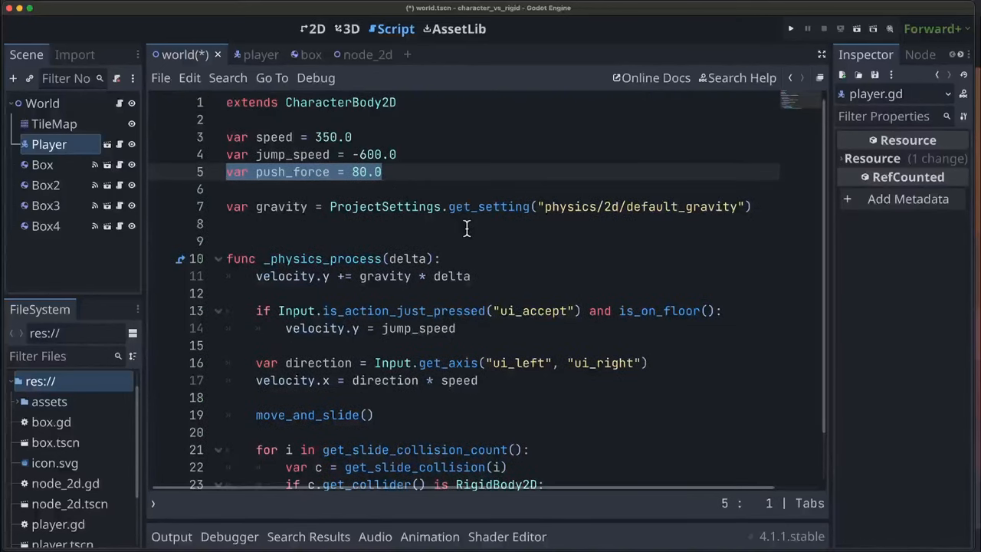
scroll(down, 3)
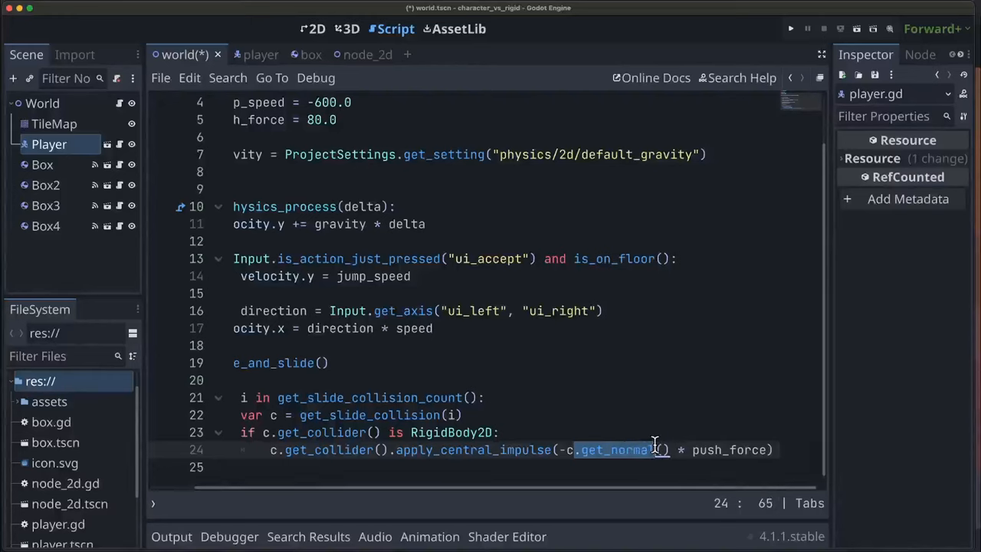
click(503, 432)
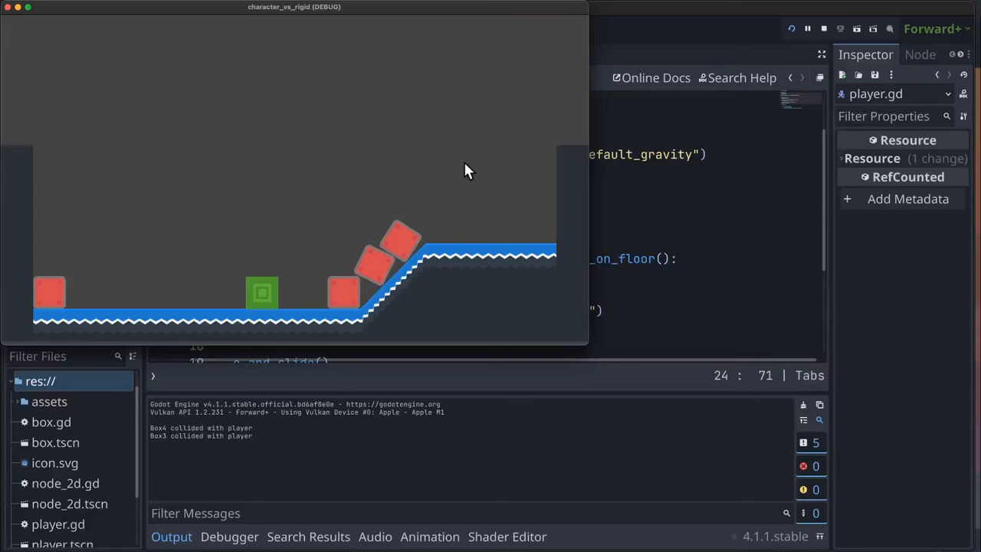
mouse_move(233, 167)
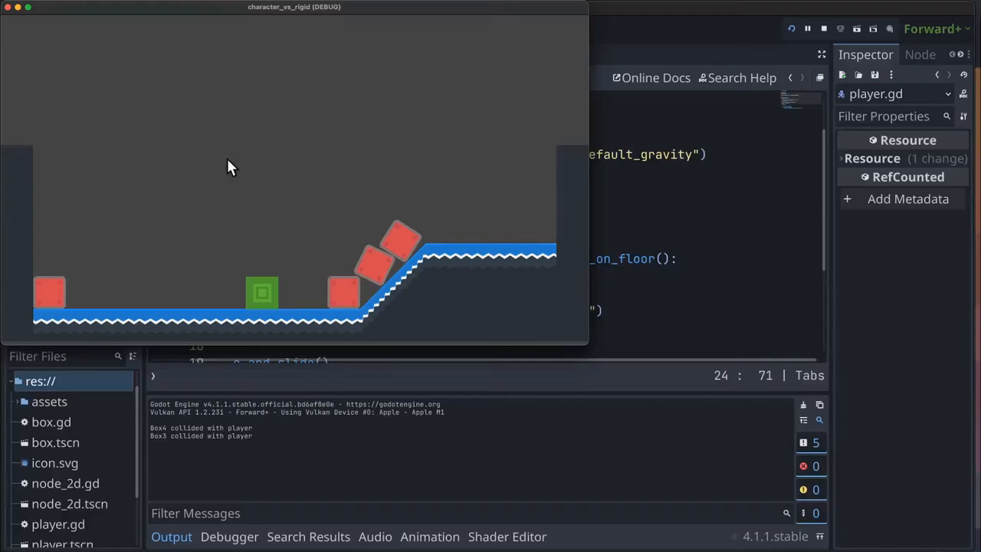
mouse_move(12, 19)
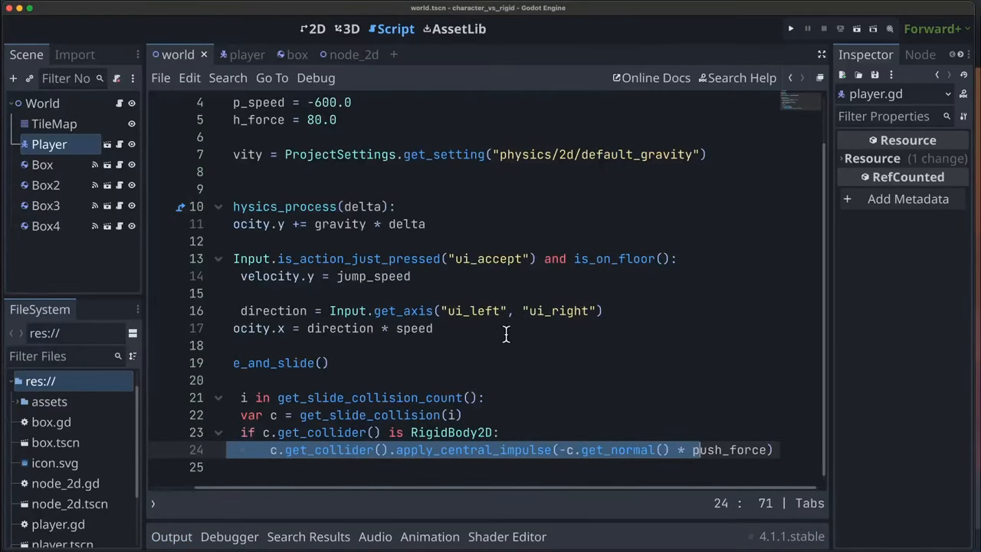
Show the Box's RigidBody2D 1 kg mass and highlight push_force in the apply_central_impulse line
click(43, 164)
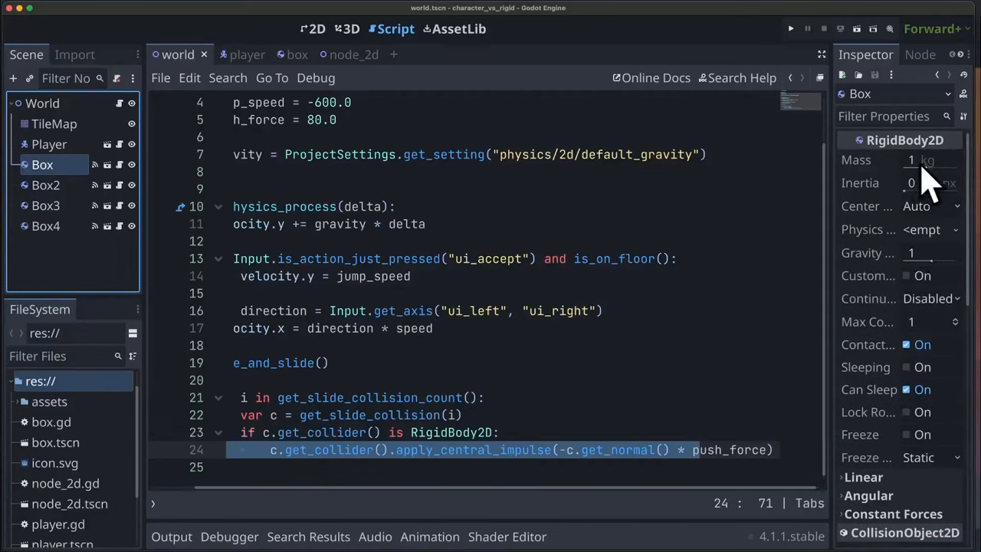
mouse_move(928, 160)
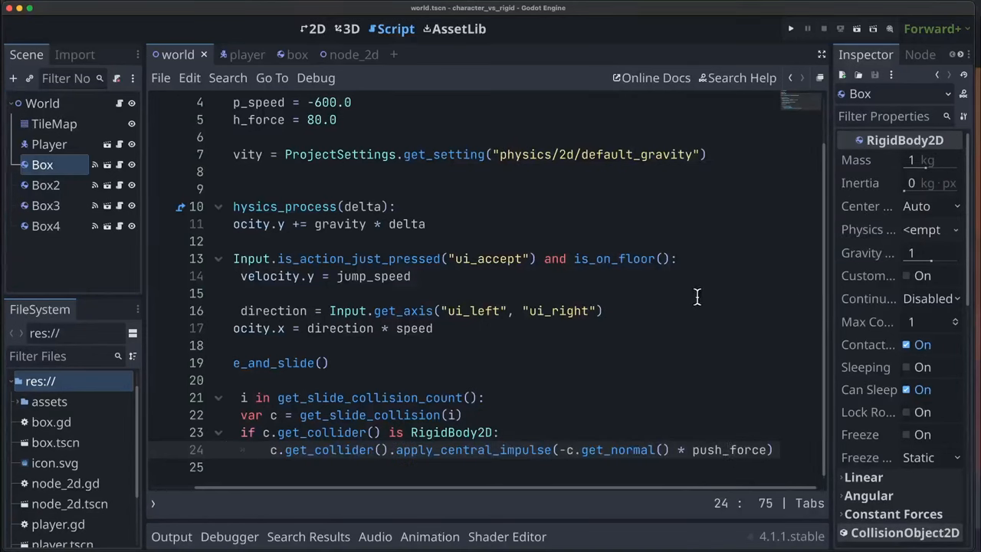
mouse_move(693, 310)
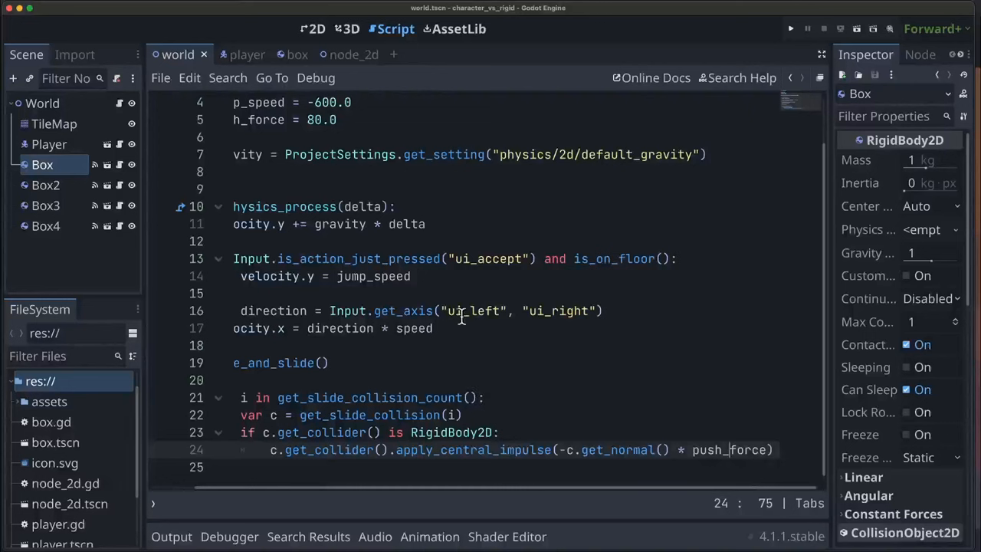
mouse_move(478, 356)
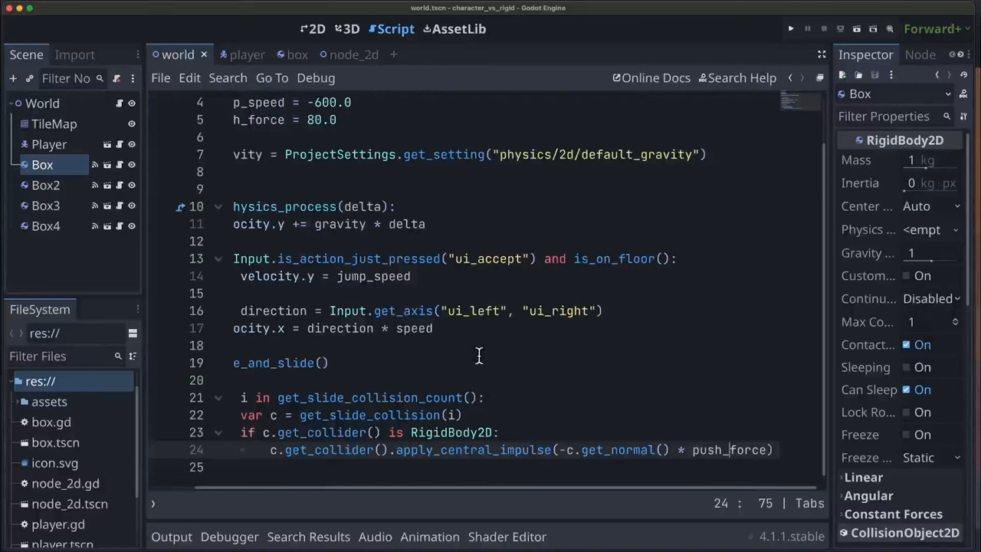
mouse_move(394, 389)
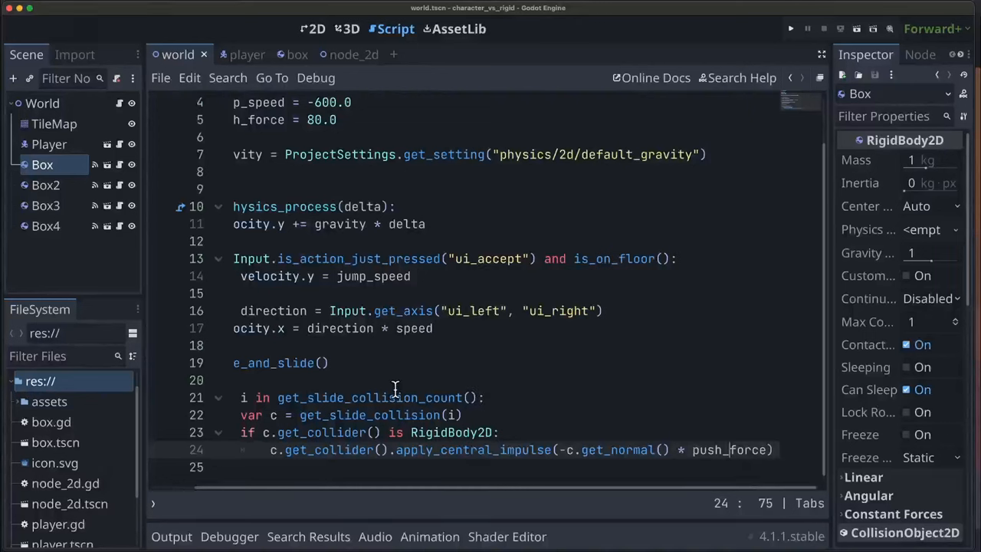
mouse_move(421, 436)
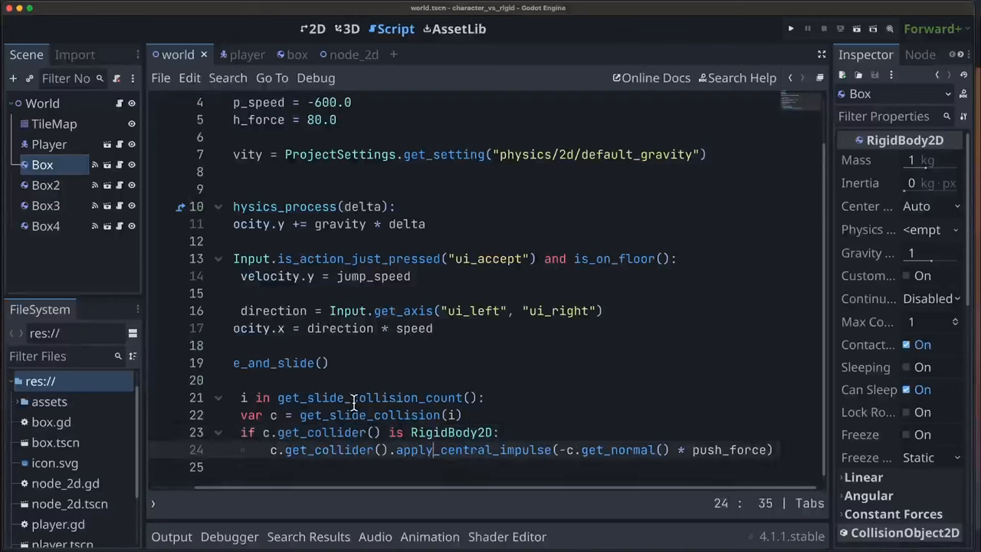
click(682, 450)
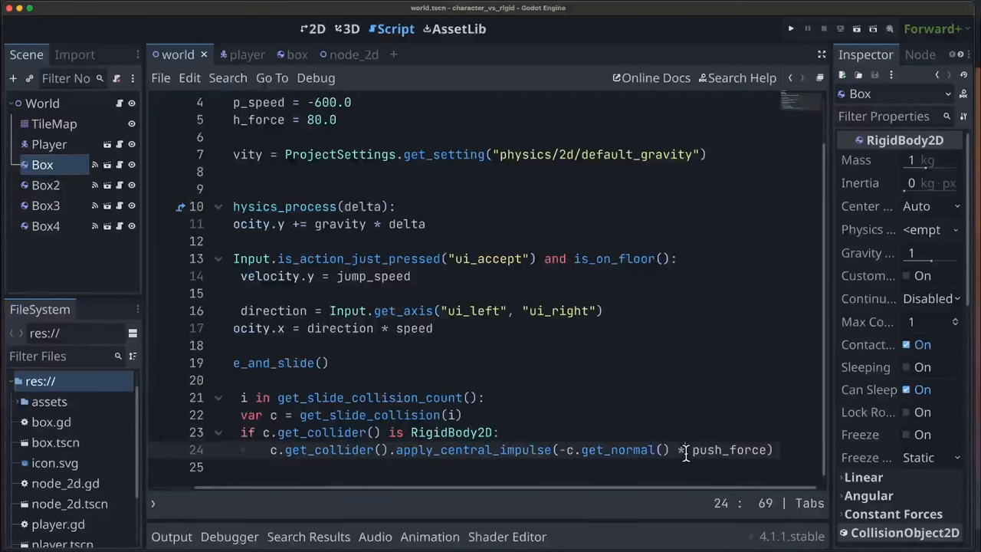
click(689, 451)
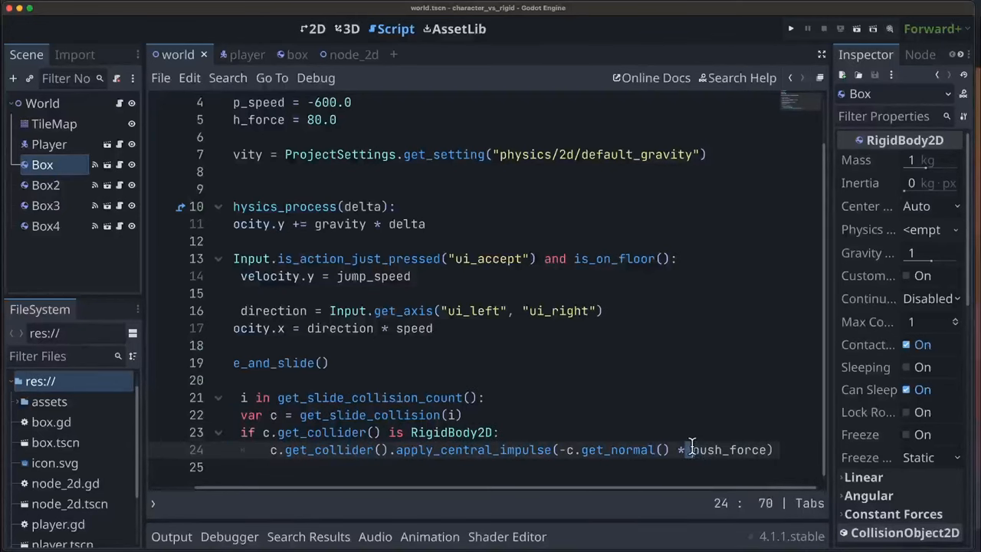
double_click(728, 449)
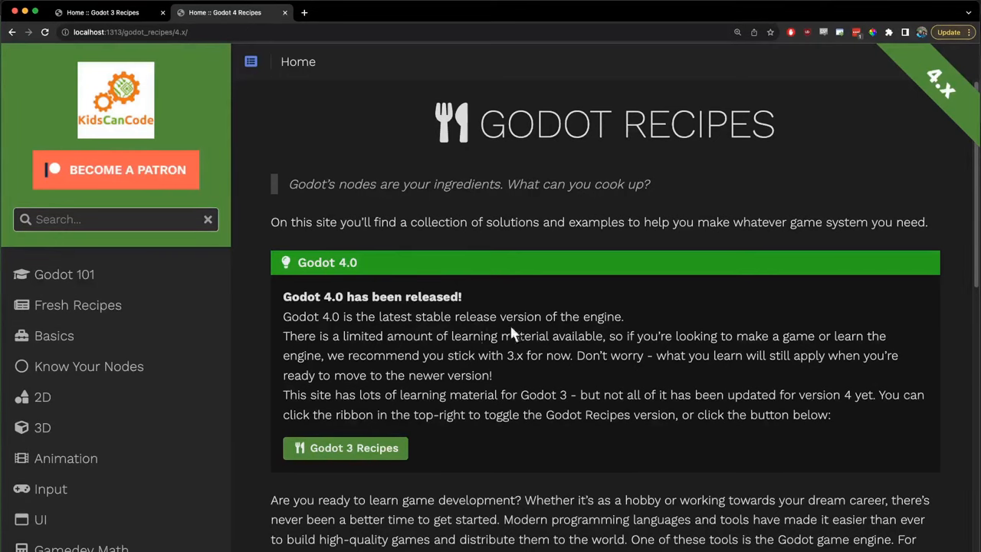
Browse the 2D section and view the 8-Directional Movement/Animation recipe
click(43, 395)
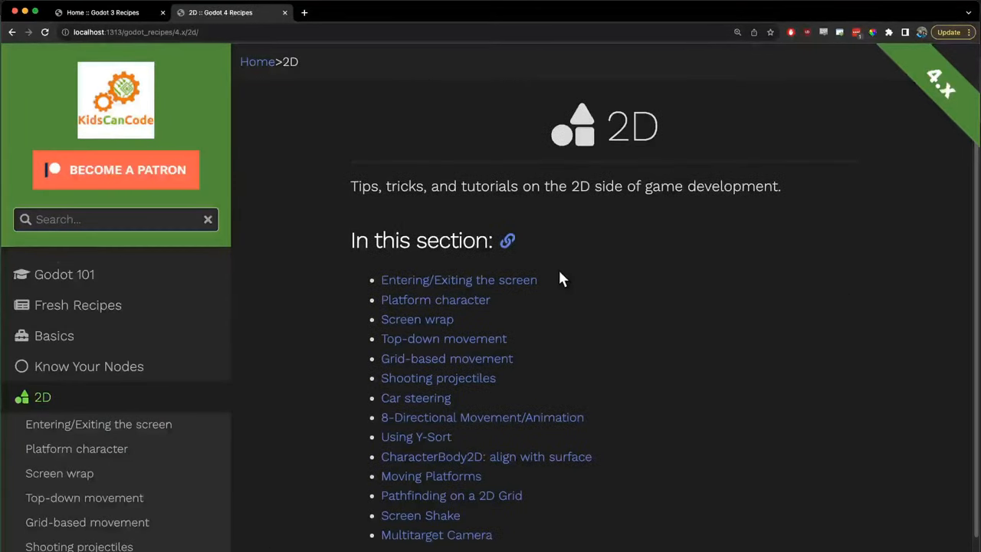
click(481, 417)
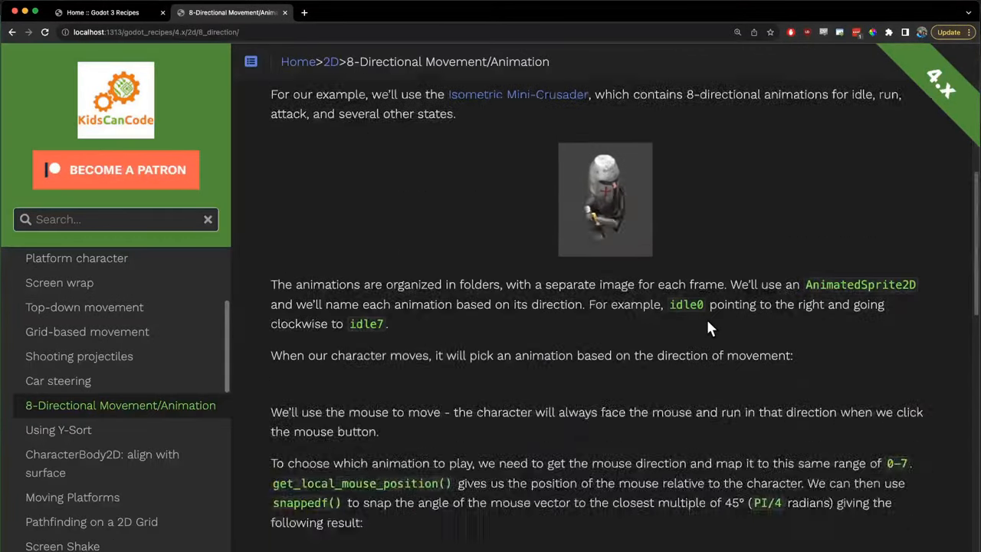
scroll(down, 3)
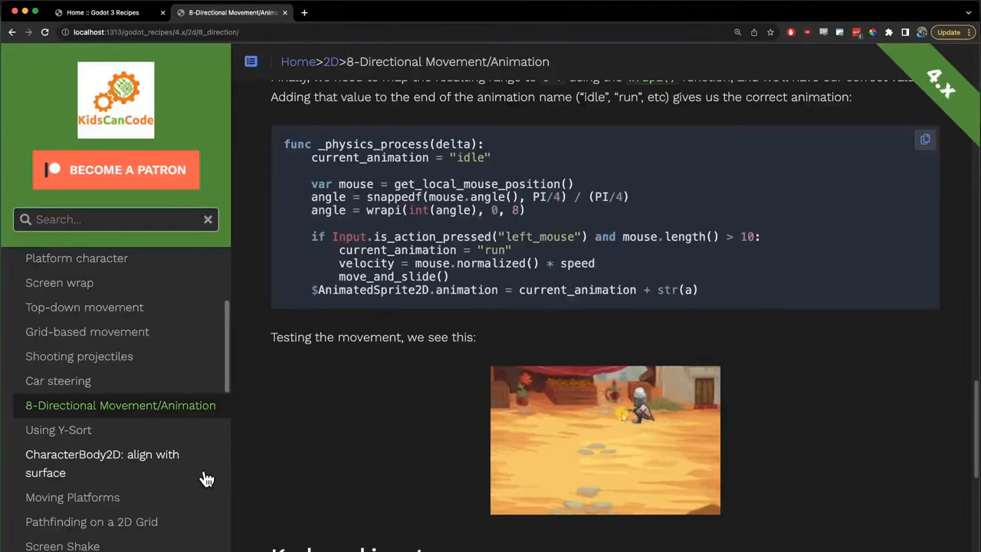
View the Moving Platforms recipe scrolled down to its download heading
click(72, 496)
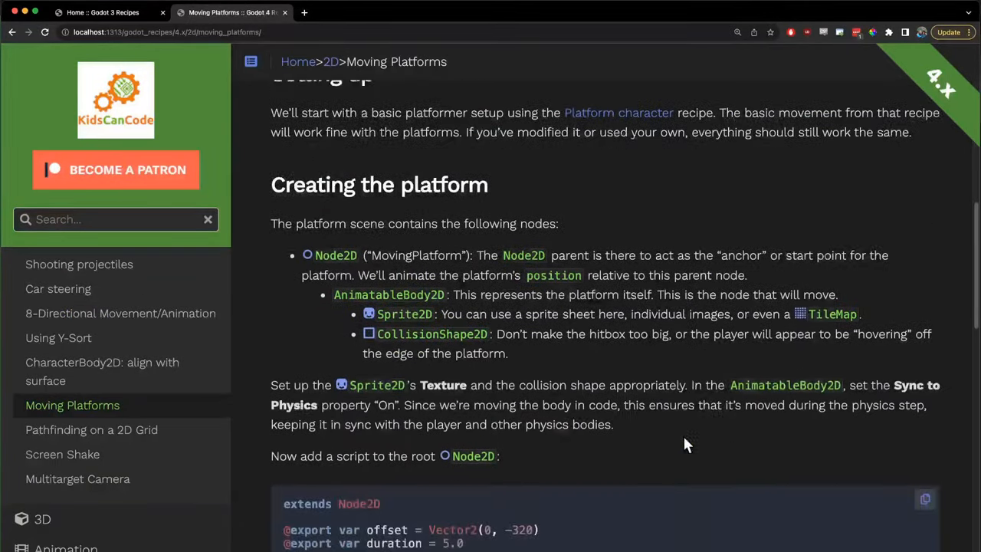
scroll(down, 3)
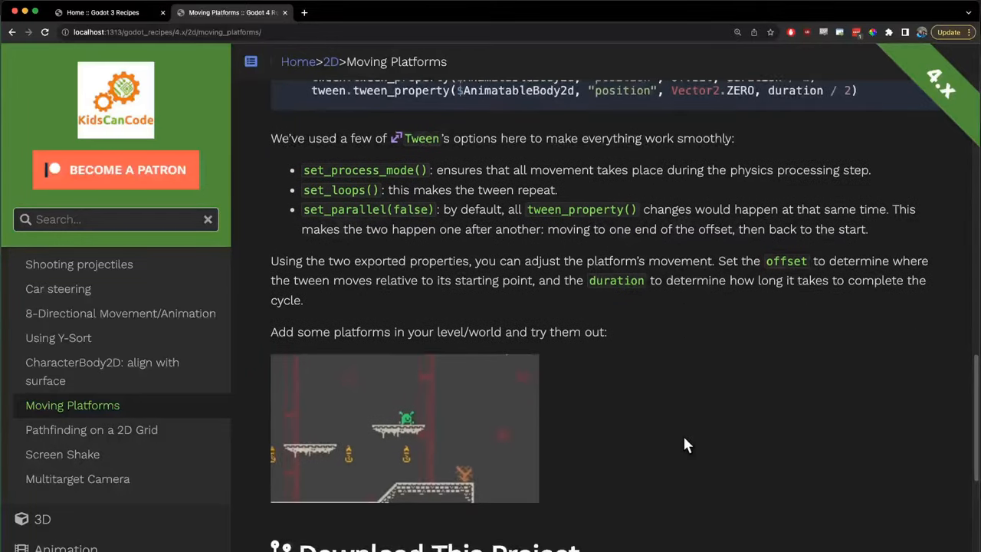
scroll(down, 3)
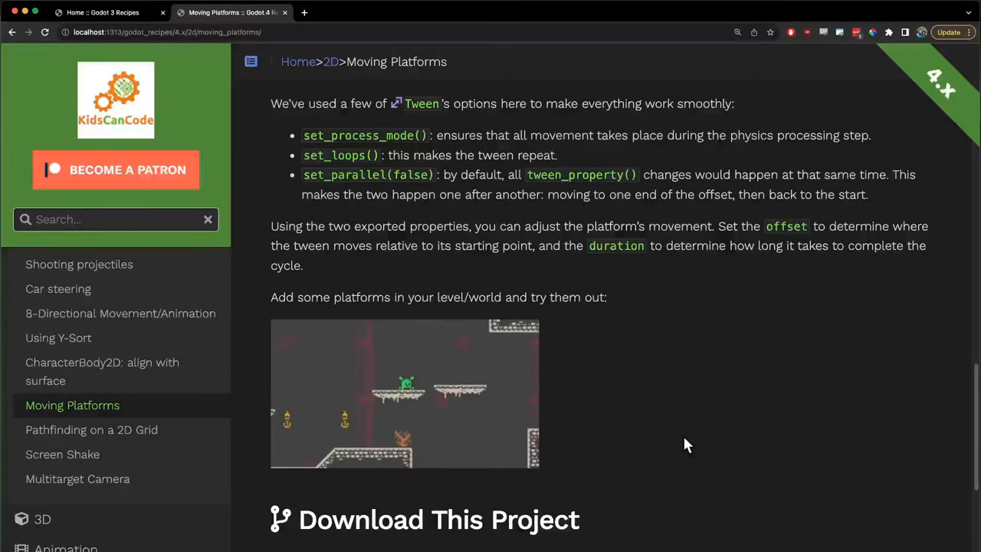